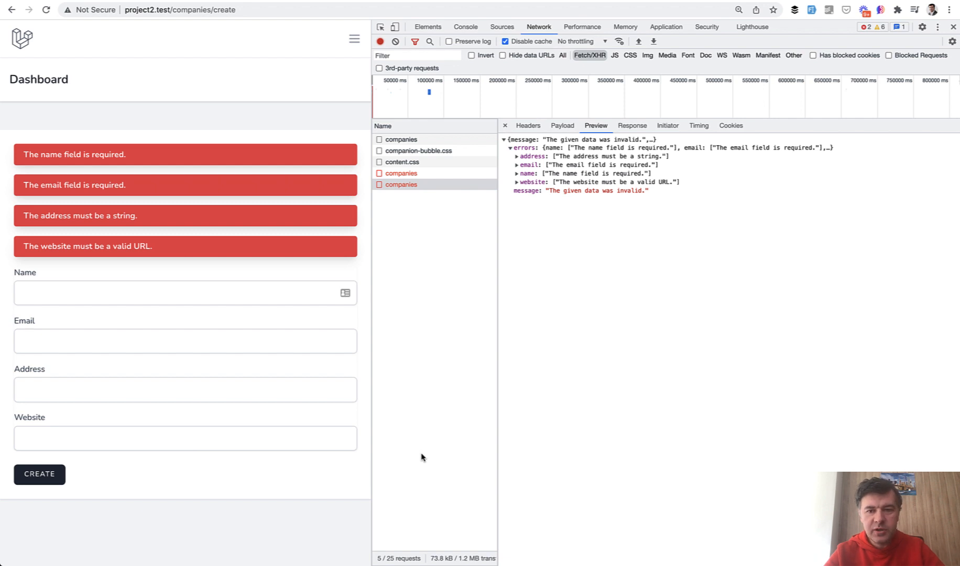
mouse_move(717, 346)
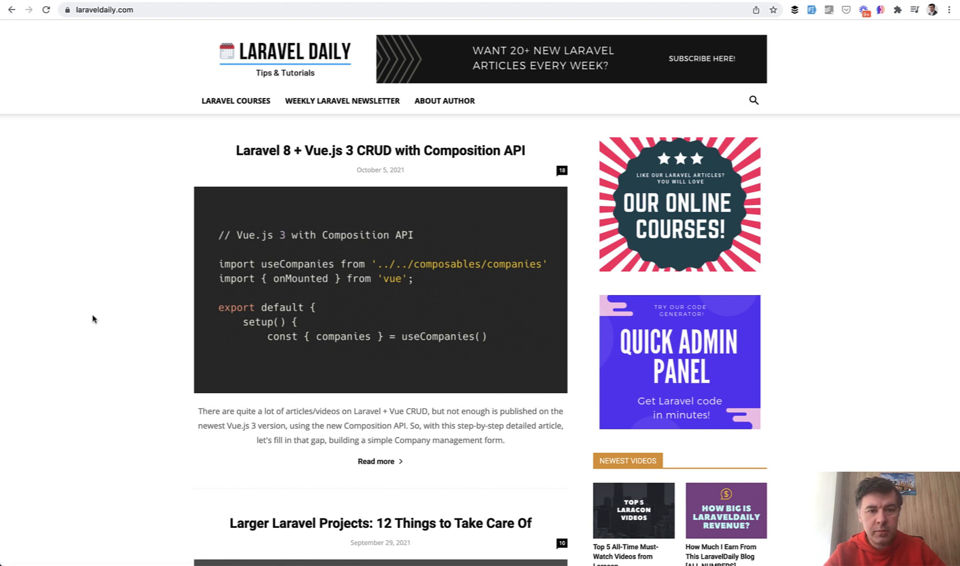
mouse_move(100, 348)
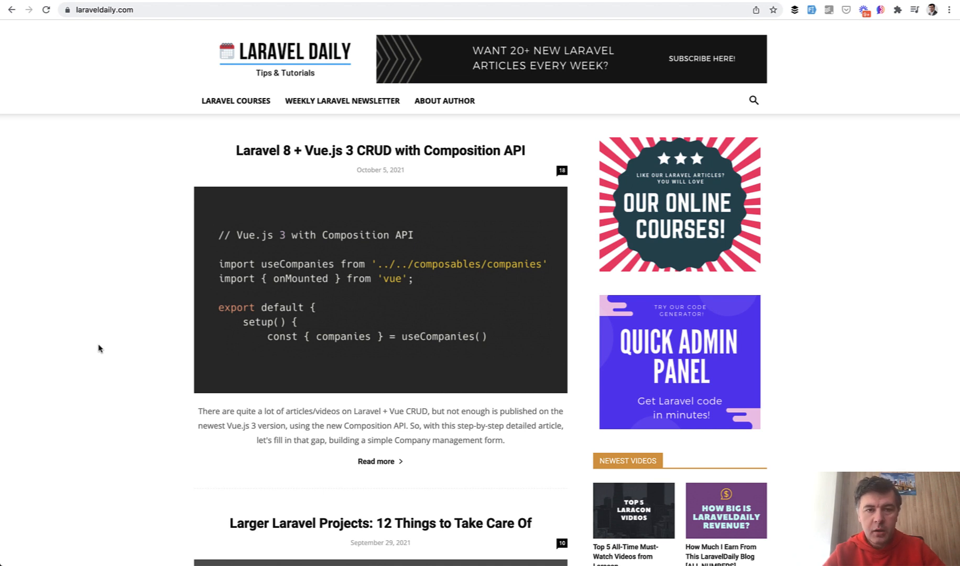
mouse_move(129, 220)
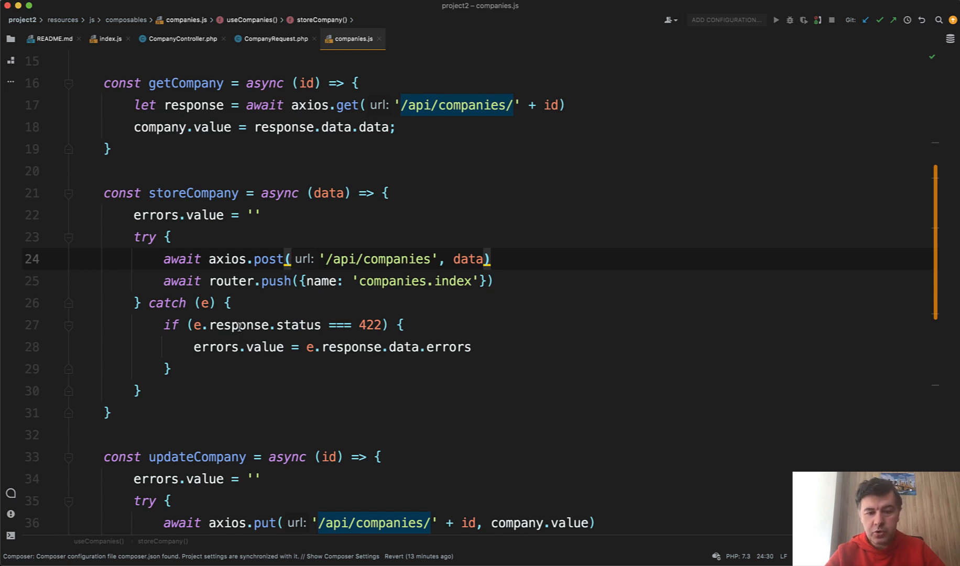
mouse_move(333, 334)
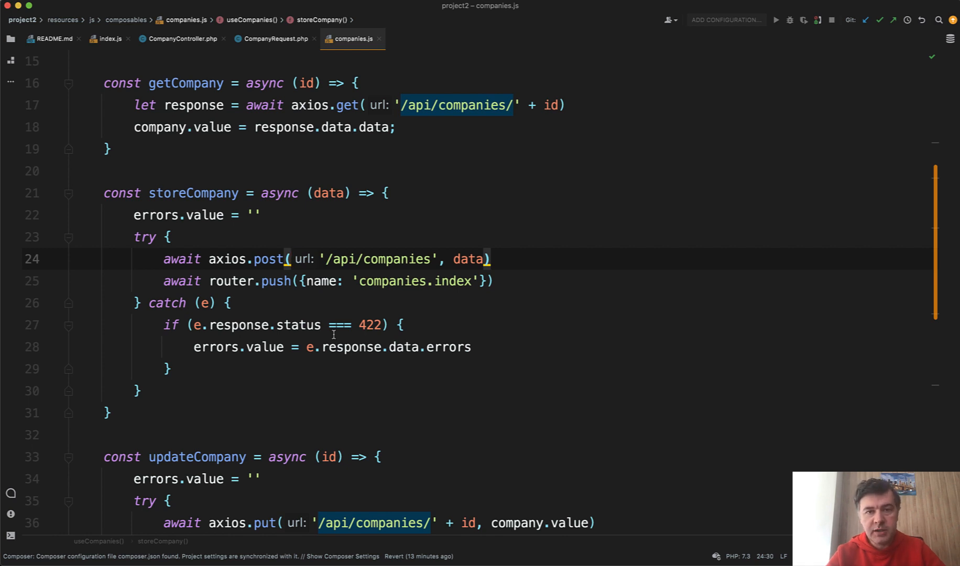
mouse_move(262, 148)
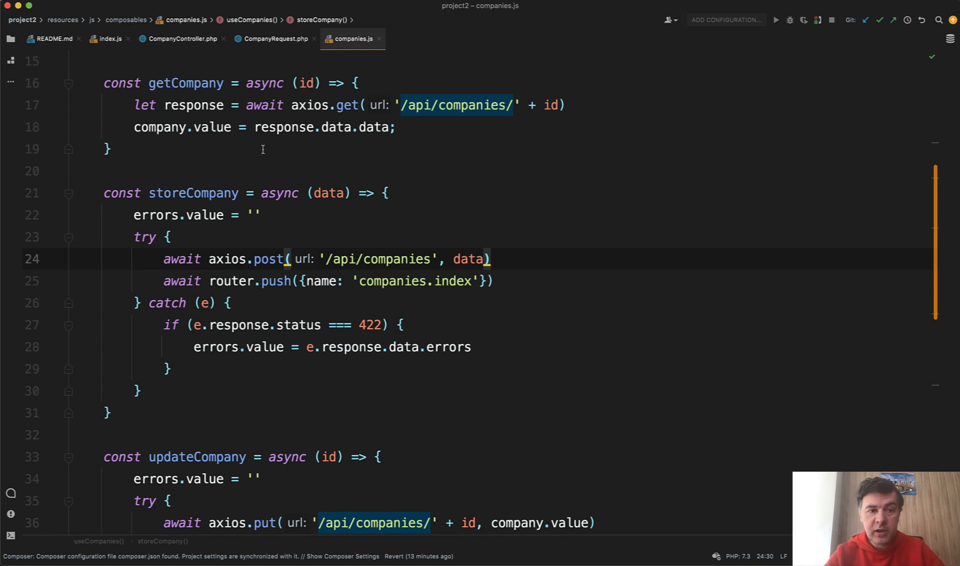
Step: Review the controller store method, CompanyRequest rules and the 422 check in companies.js
click(182, 39)
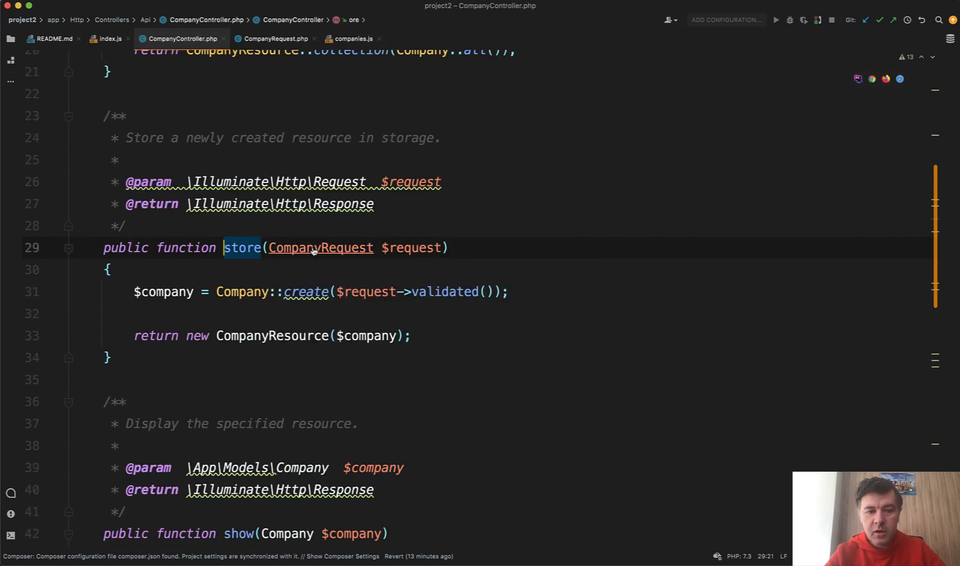
click(274, 39)
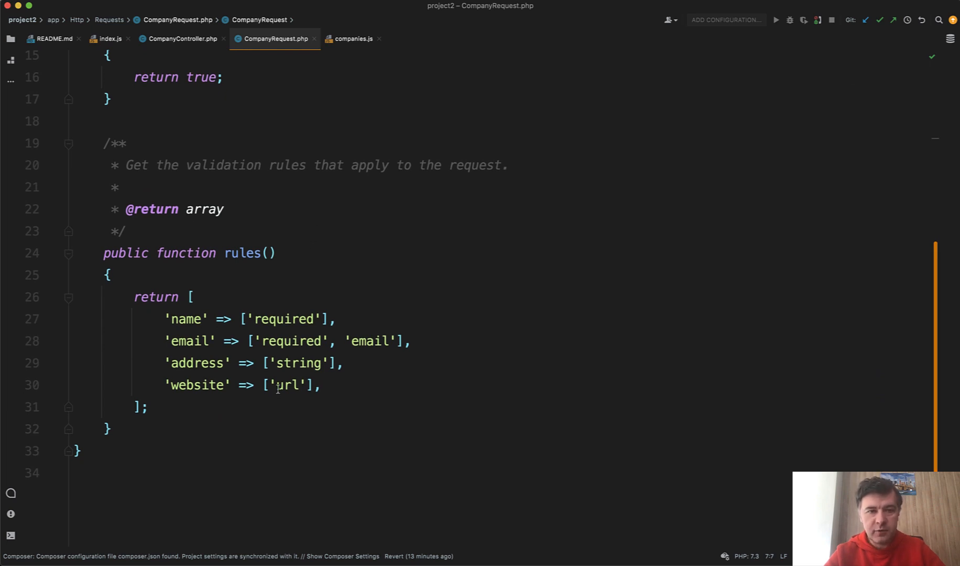
click(351, 39)
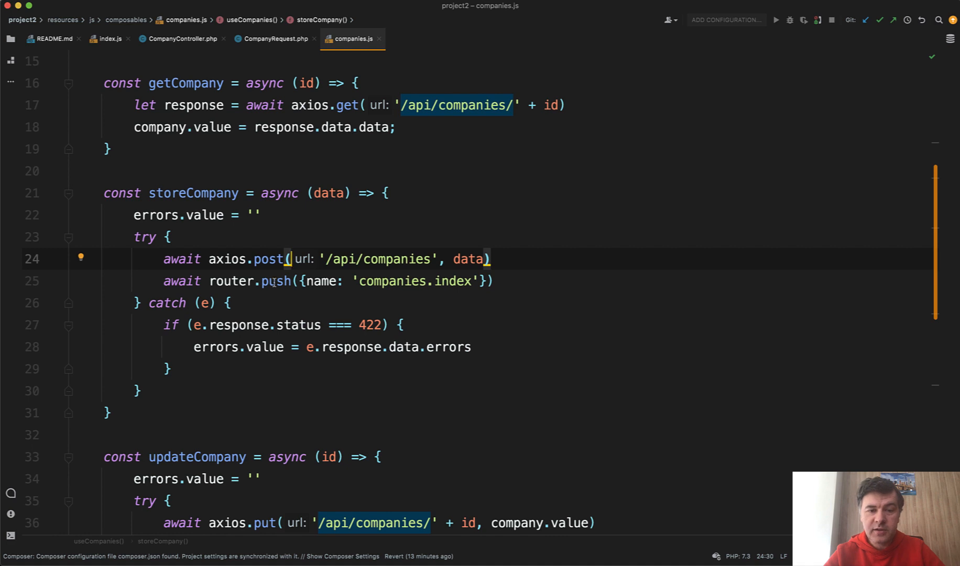
mouse_move(255, 347)
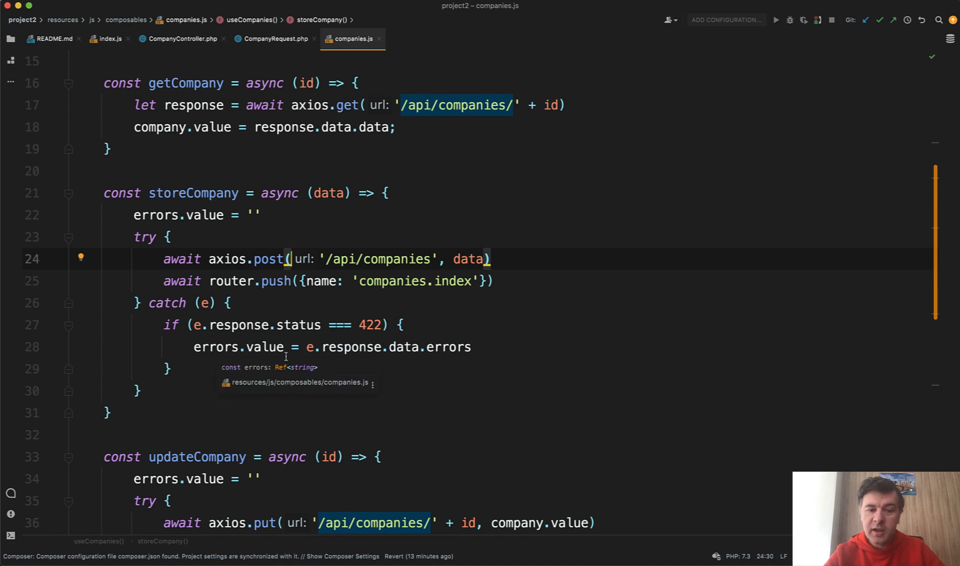
click(262, 324)
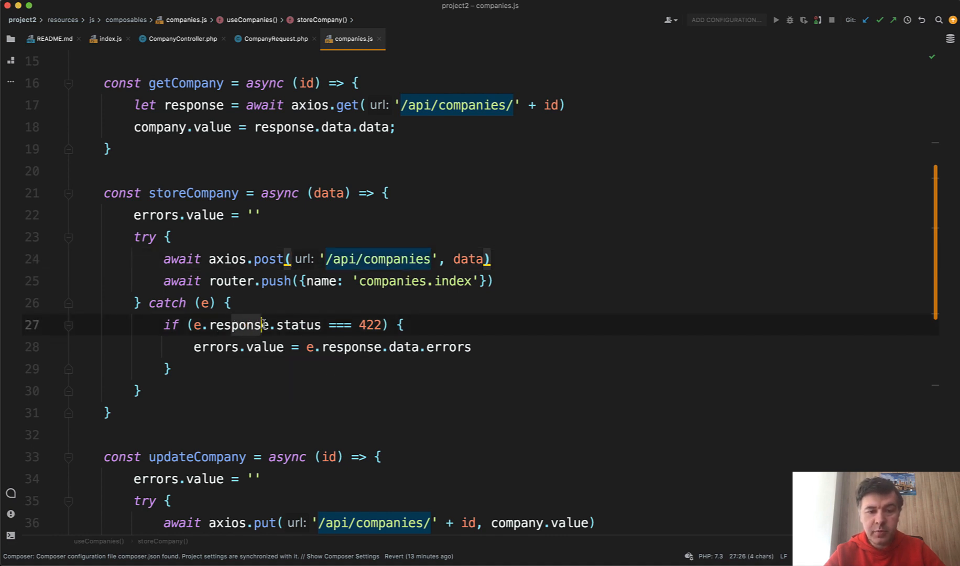
click(405, 347)
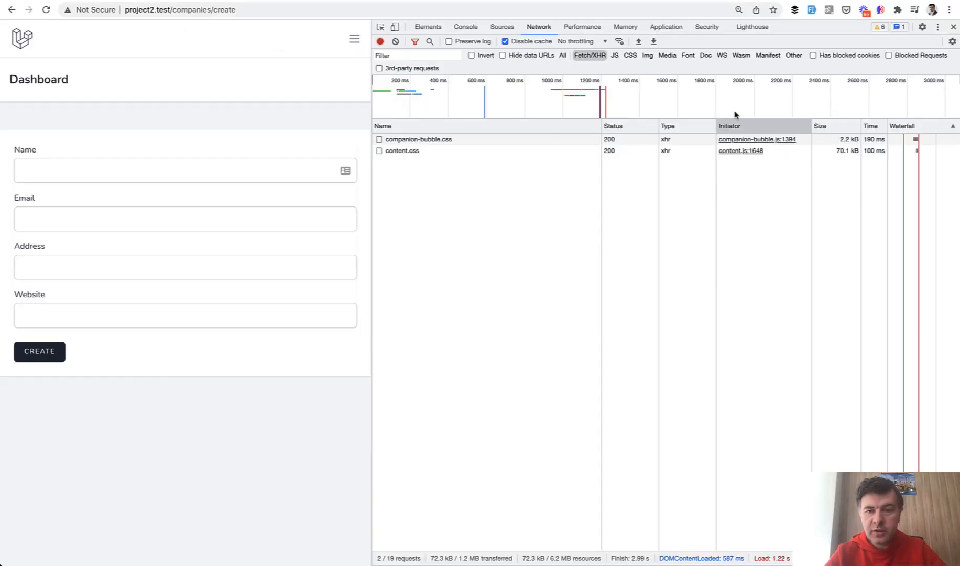
mouse_move(105, 358)
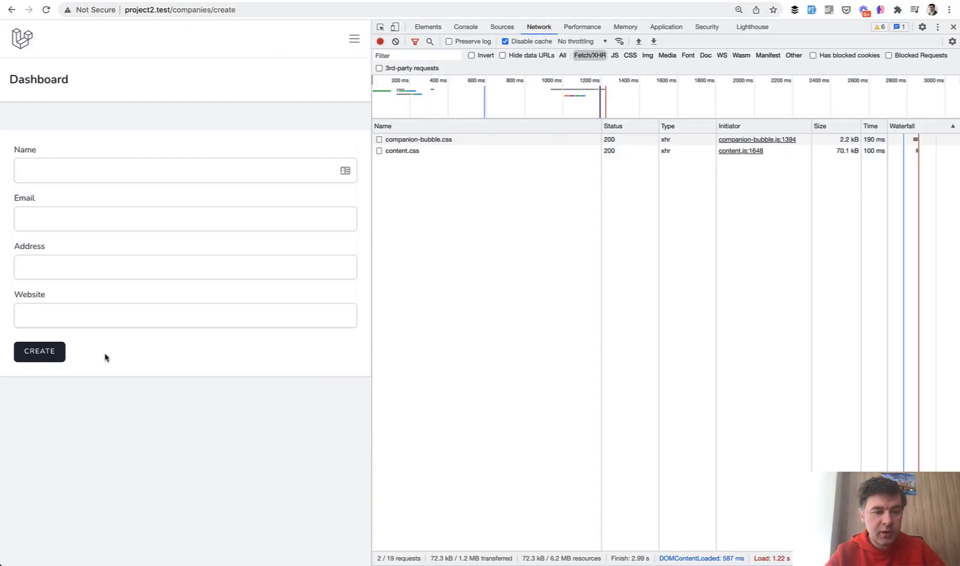
mouse_move(39, 351)
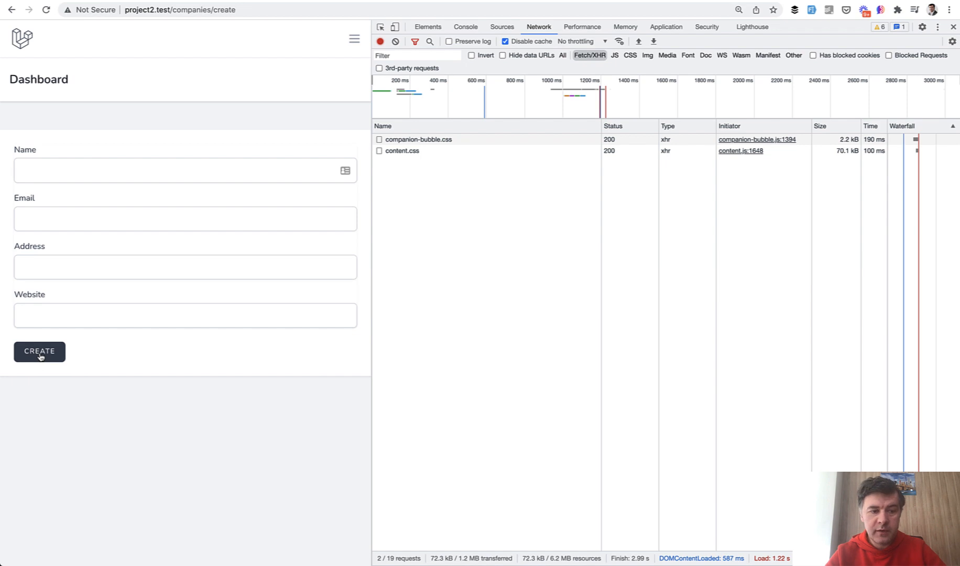
Step: Submit the empty company form and expand the 422 response's errors for address, email, name and website
click(38, 351)
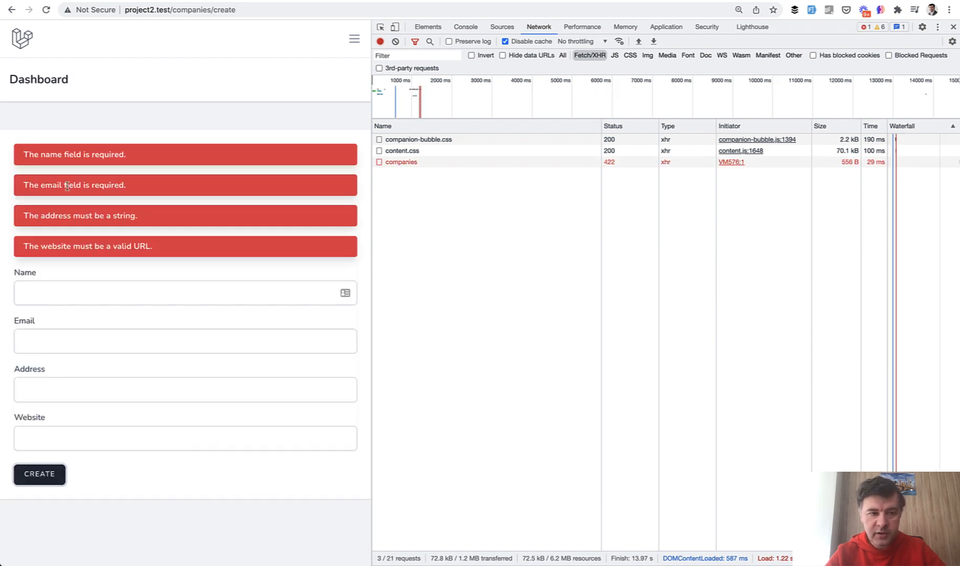
mouse_move(463, 161)
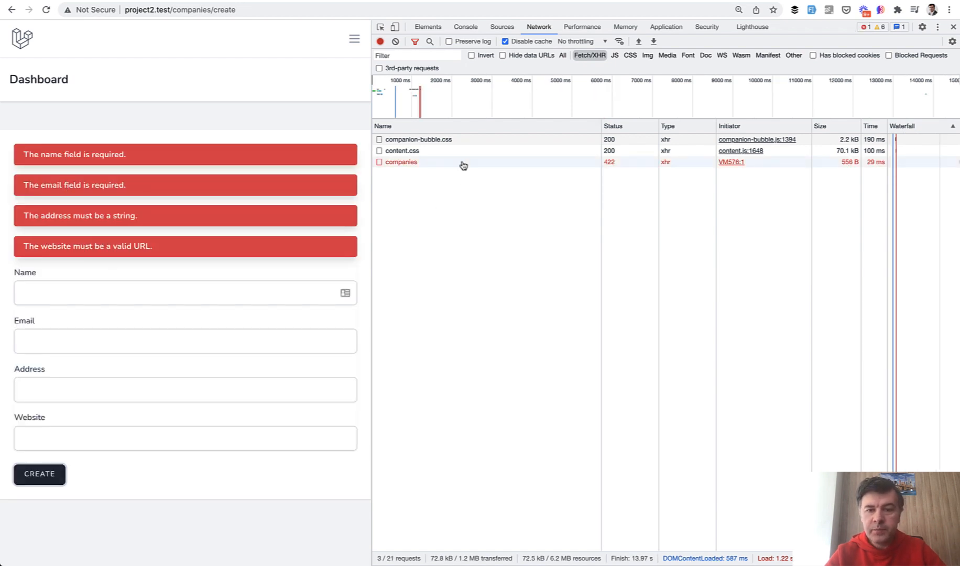
click(402, 161)
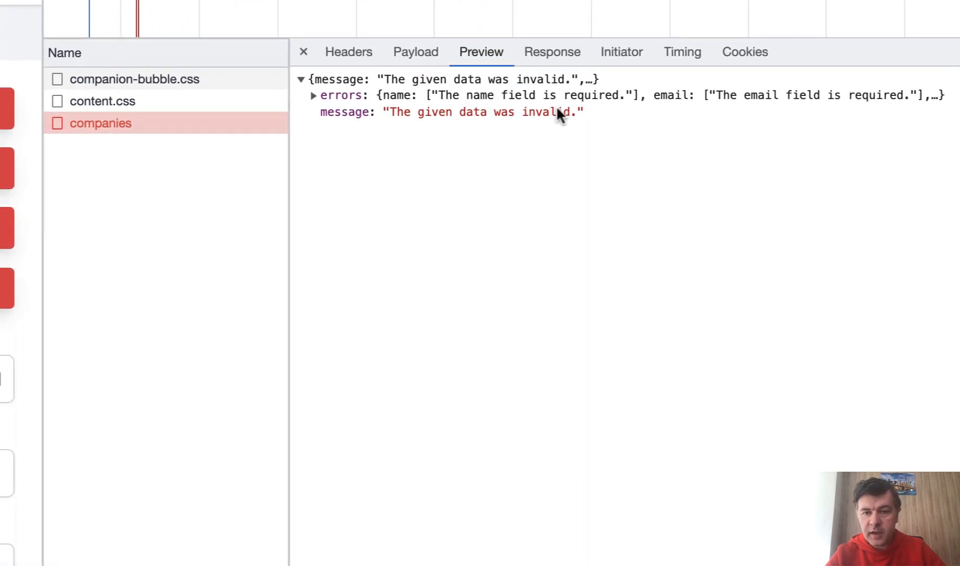
click(551, 51)
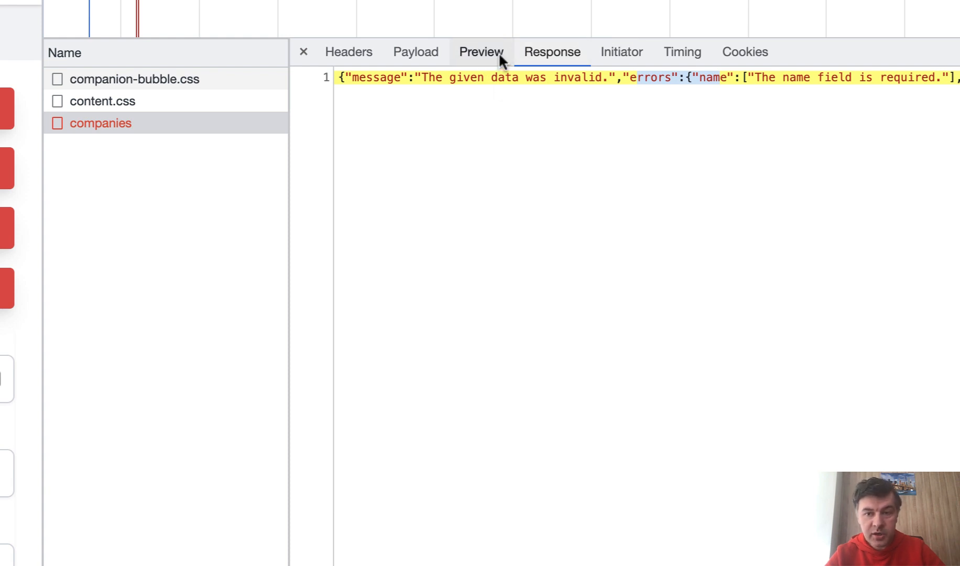
mouse_move(480, 51)
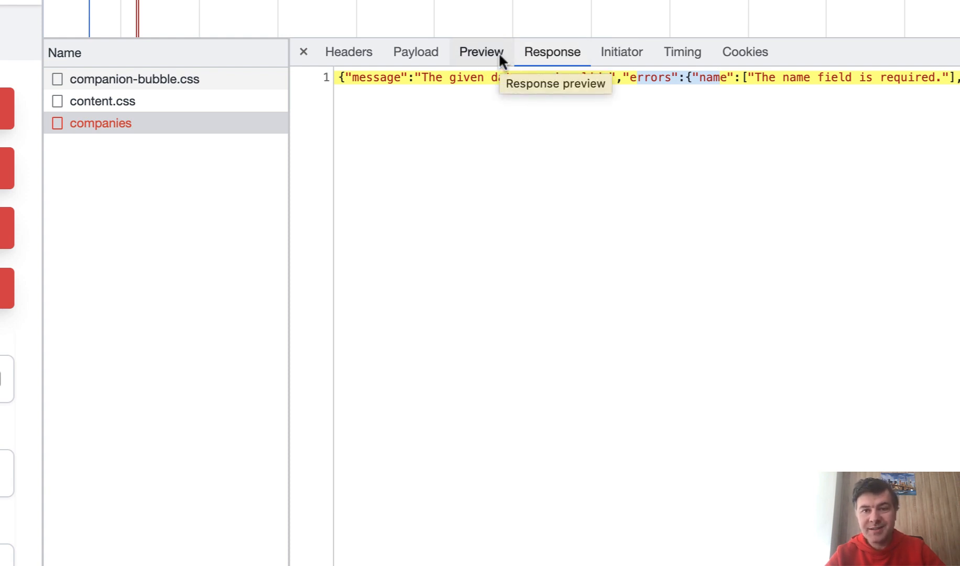
click(481, 51)
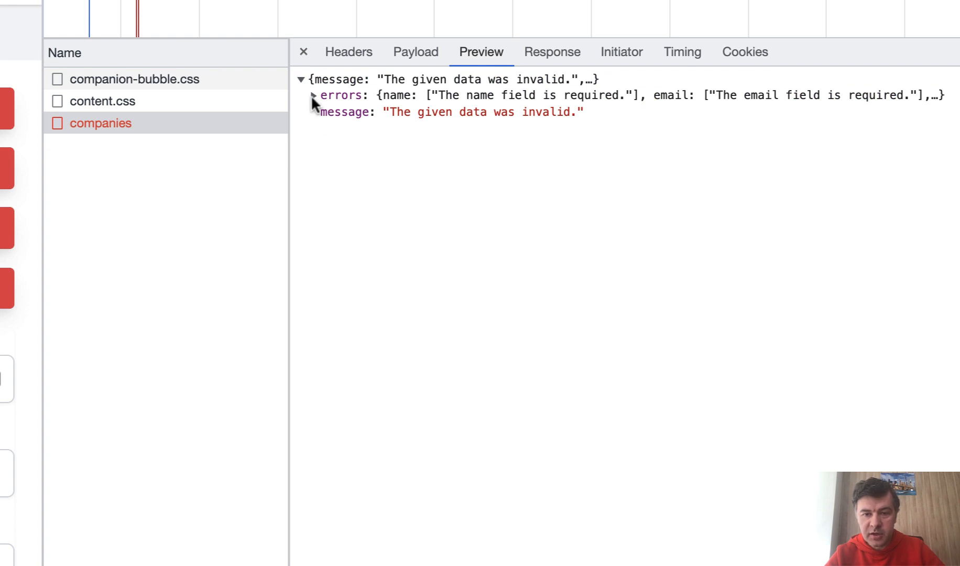
click(313, 95)
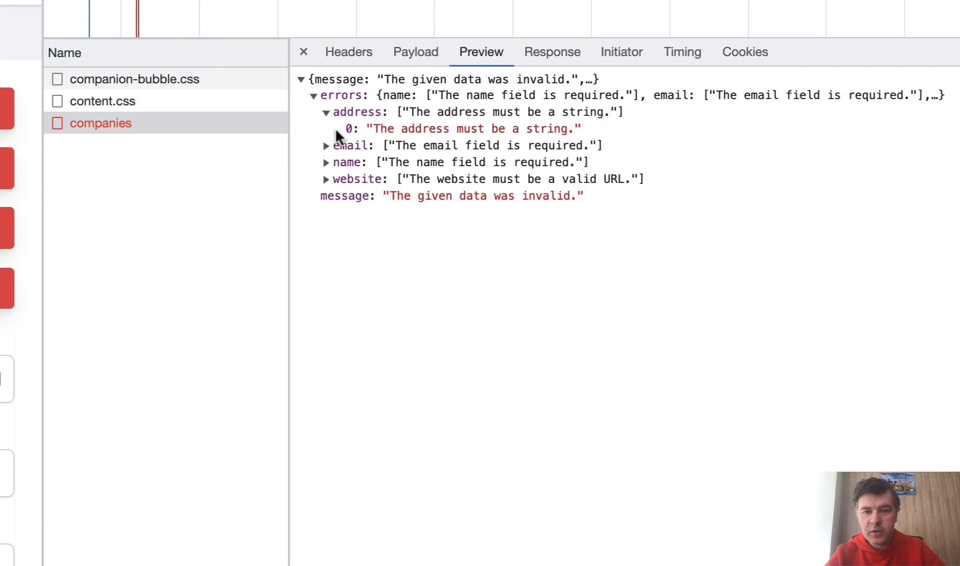
mouse_move(539, 133)
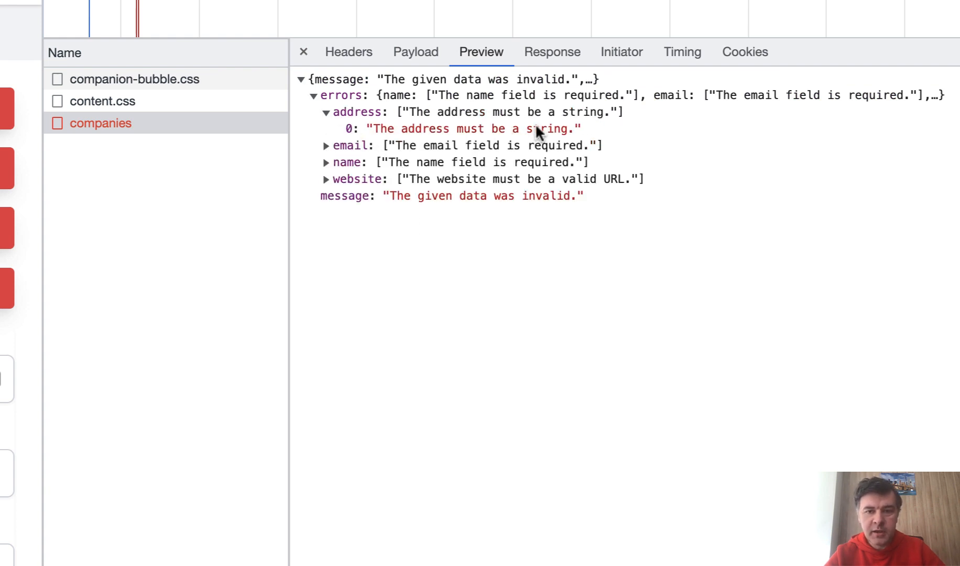
mouse_move(467, 454)
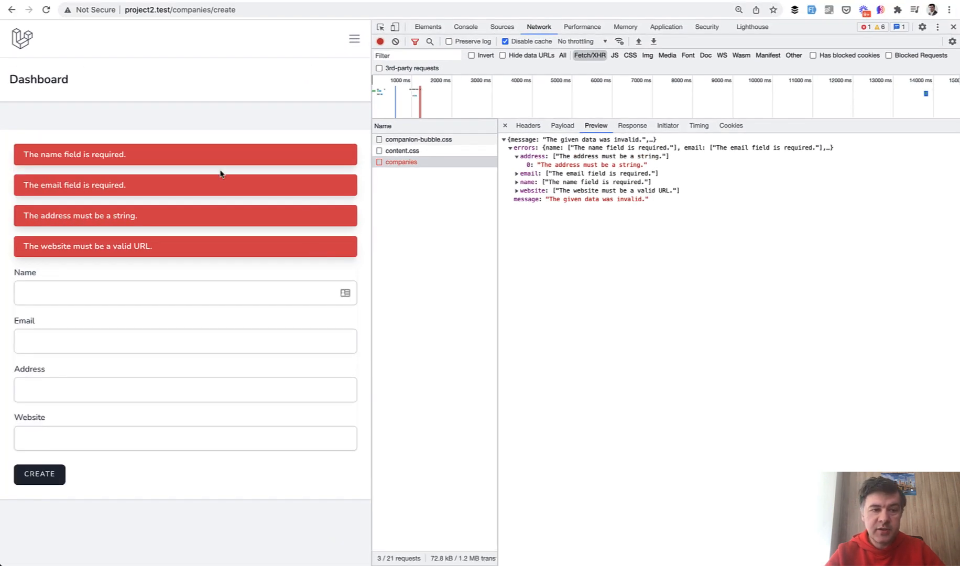
mouse_move(199, 185)
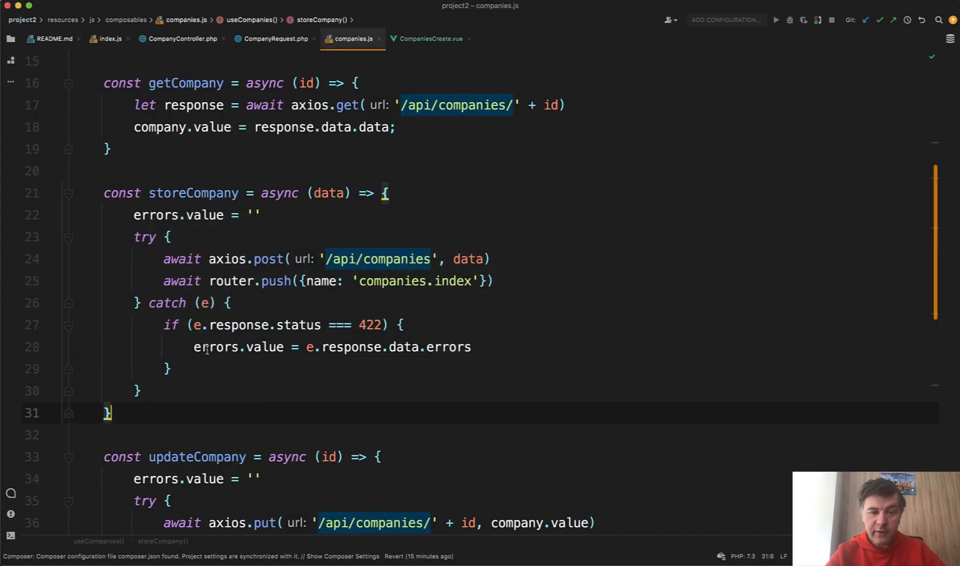
Step: Check errors.value in companies.js and rename the v-for loop variable from v to field in CompaniesCreate.vue
click(220, 347)
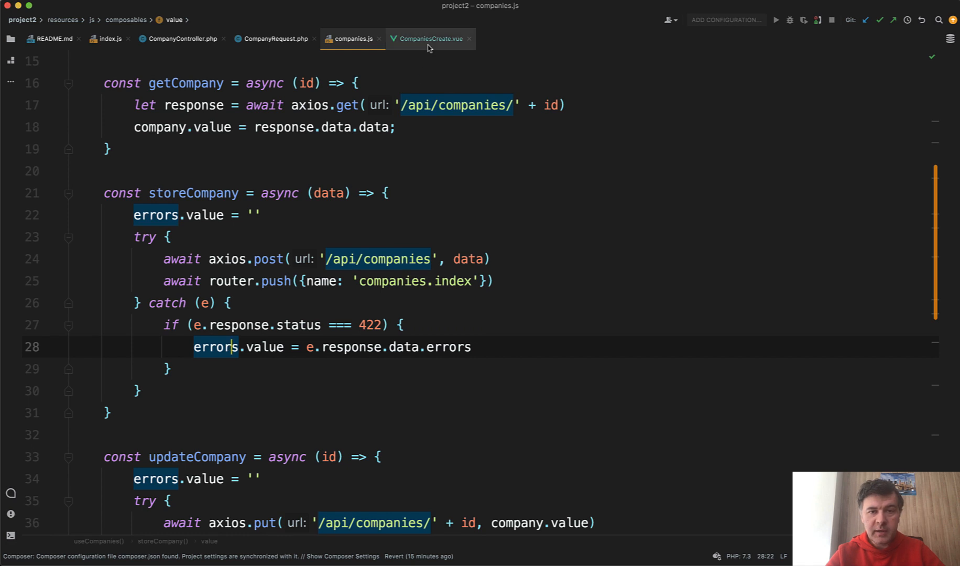
click(429, 38)
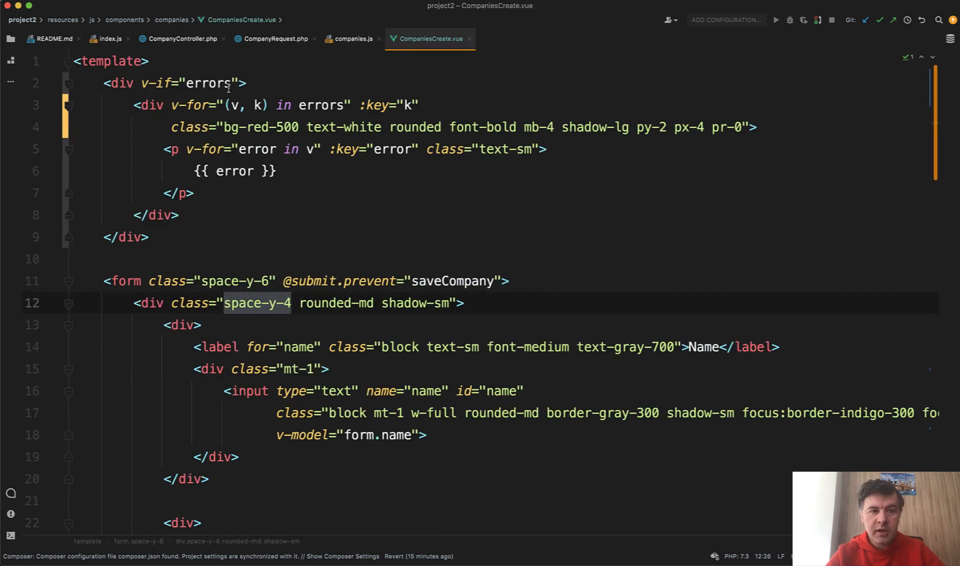
double_click(209, 83)
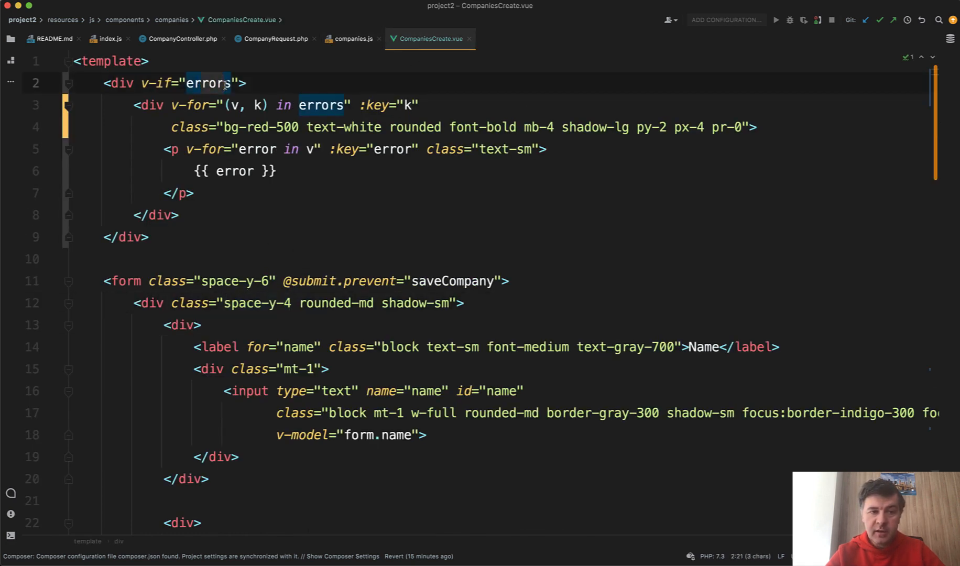
click(321, 90)
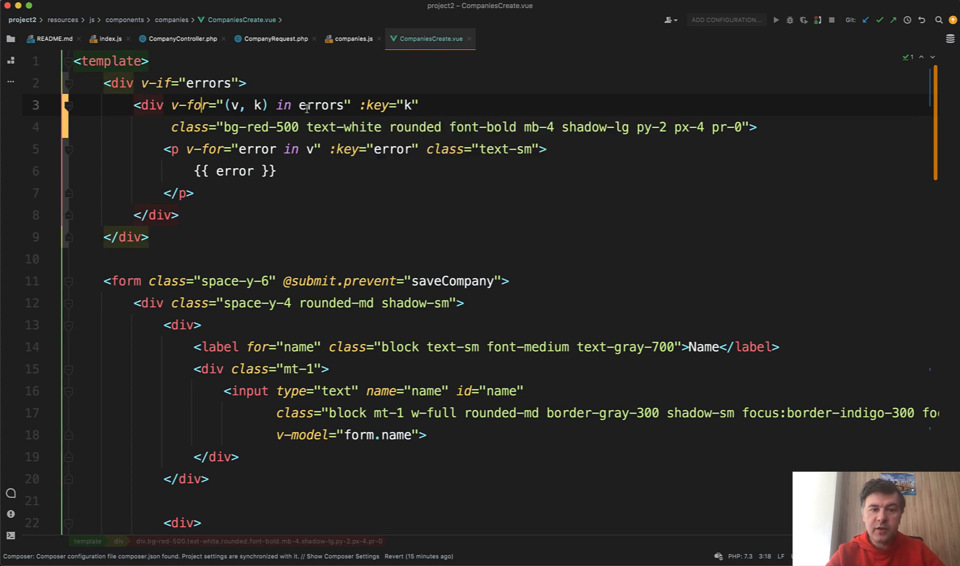
mouse_move(249, 105)
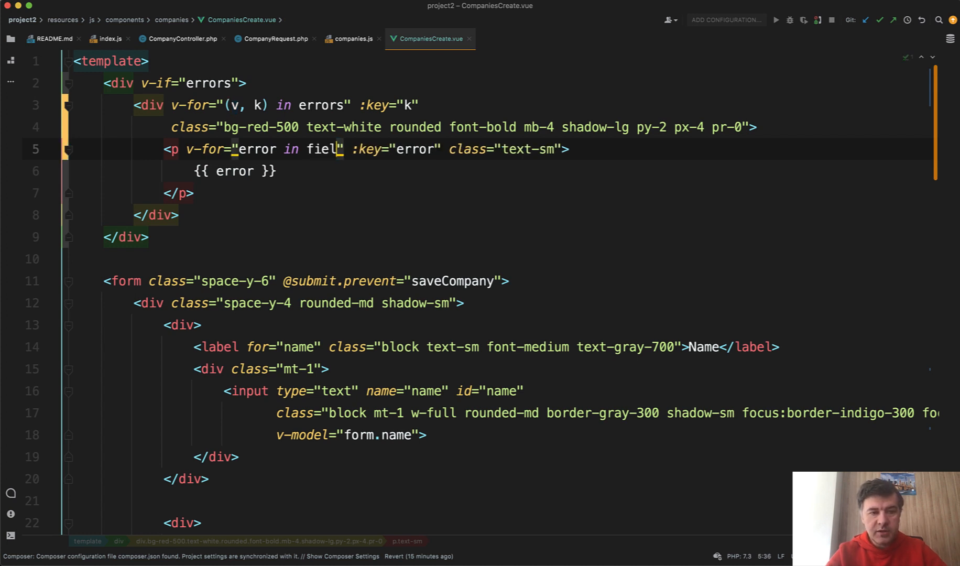
text(field)
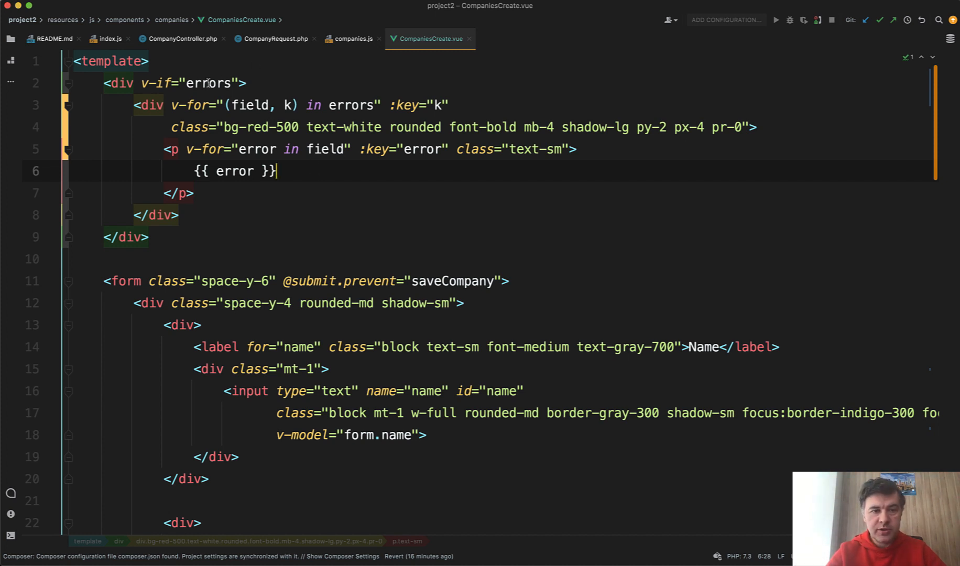
Step: Compare against companies.js and confirm the loop now reads '(field, k) in errors'
click(351, 38)
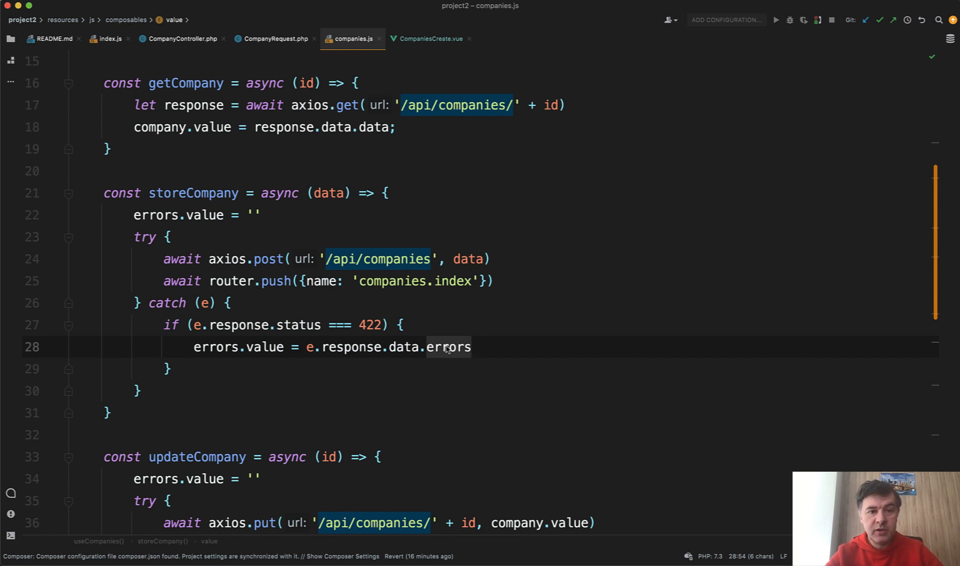
click(429, 39)
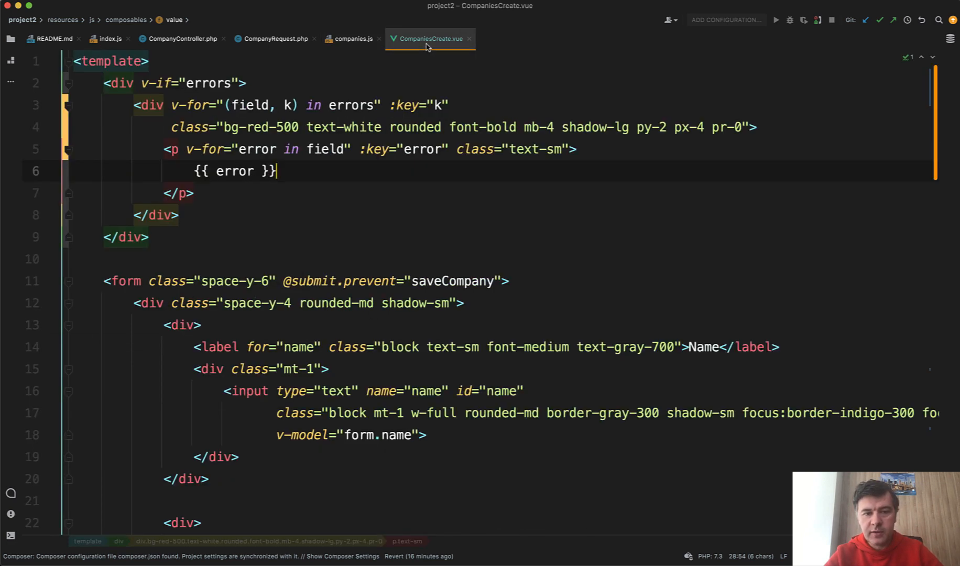
click(392, 228)
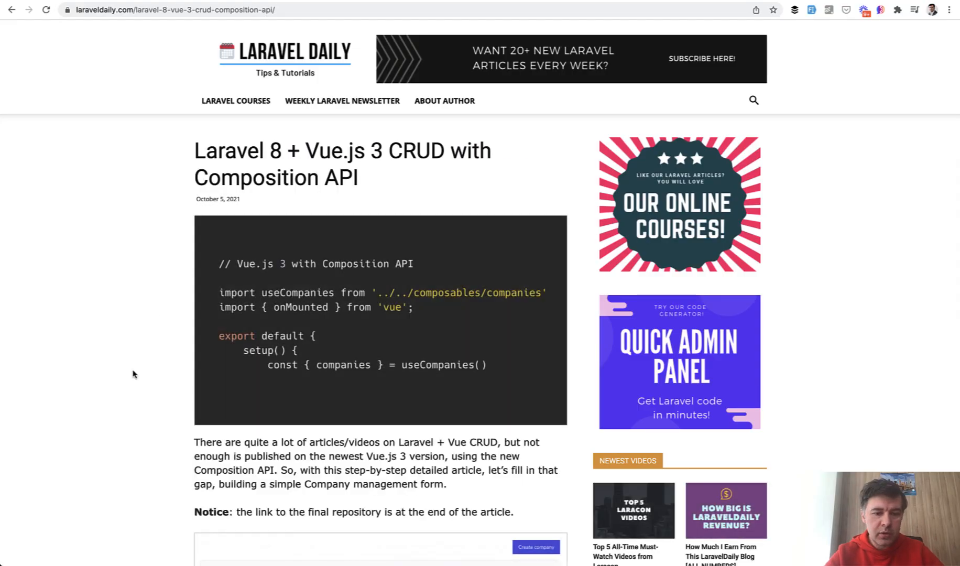
Step: Scroll the Laravel 8 + Vue.js 3 CRUD article down to its Conclusion with the GitHub repository link
scroll(down, 3)
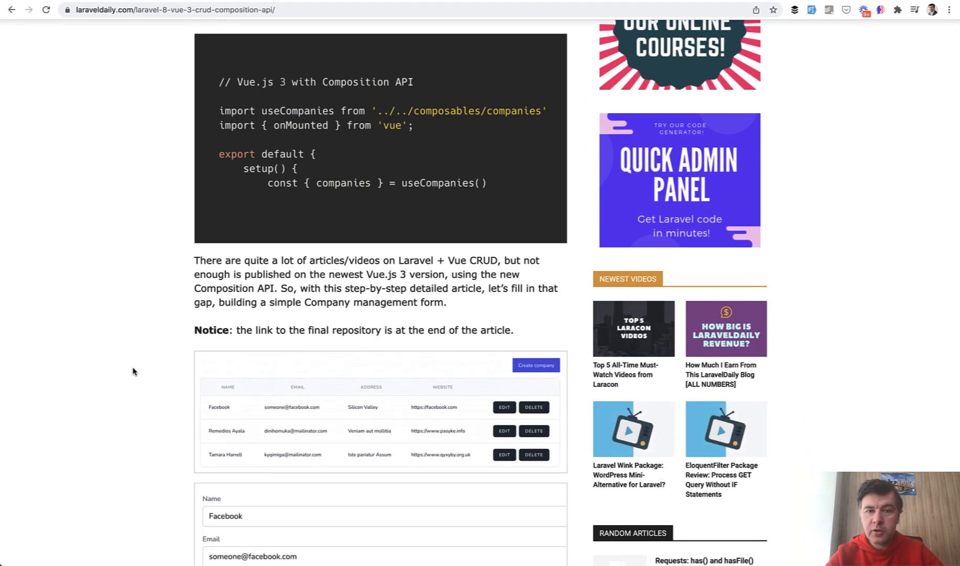
scroll(down, 3)
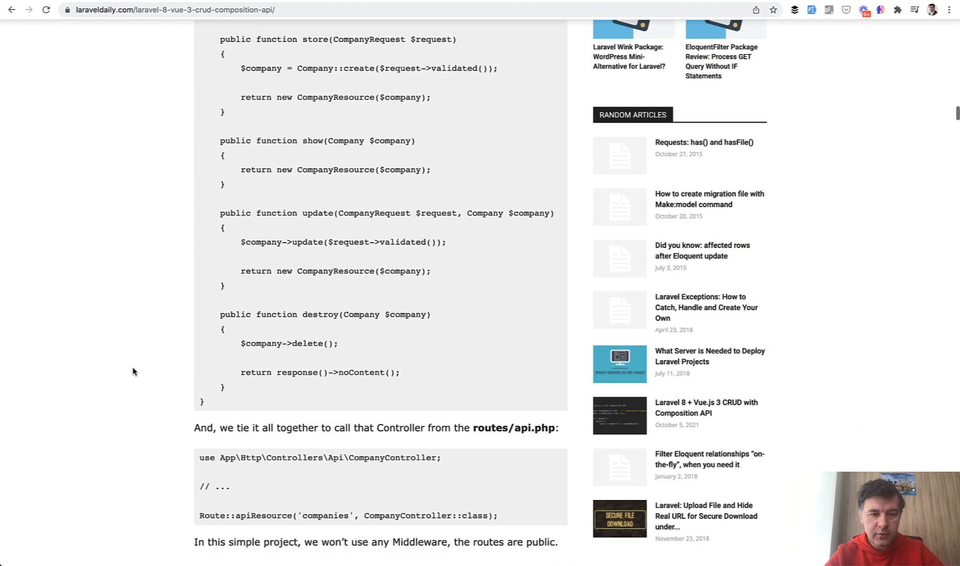
scroll(down, 3)
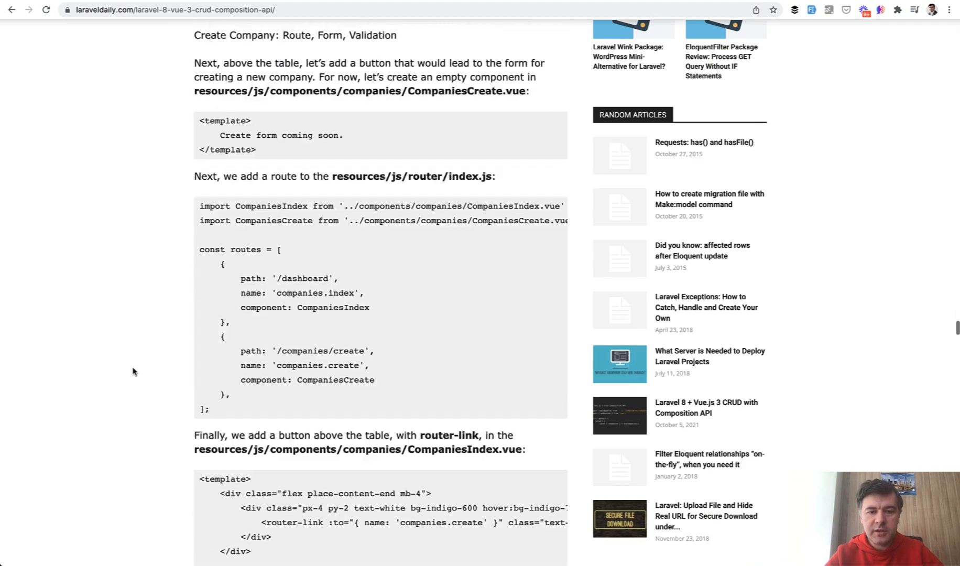
scroll(down, 3)
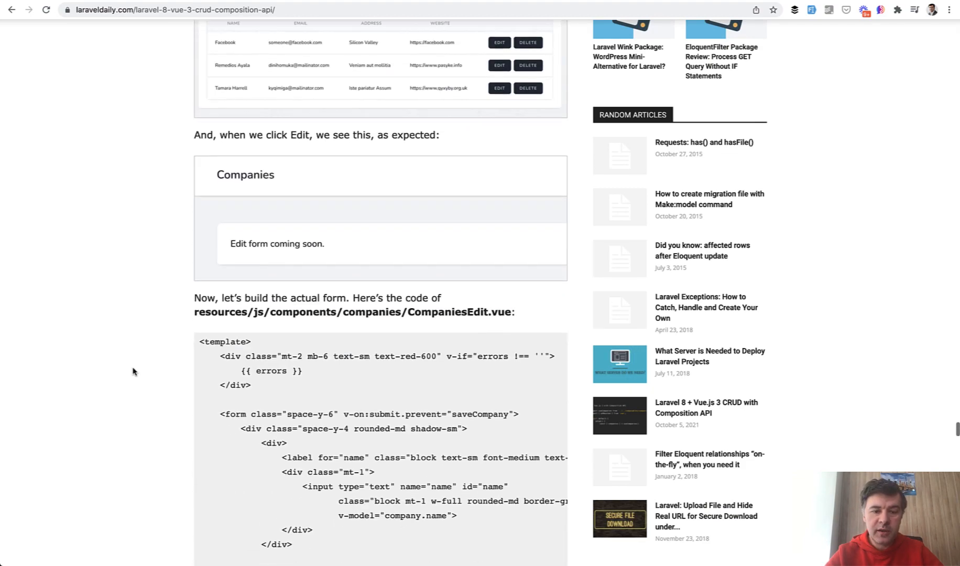
scroll(down, 3)
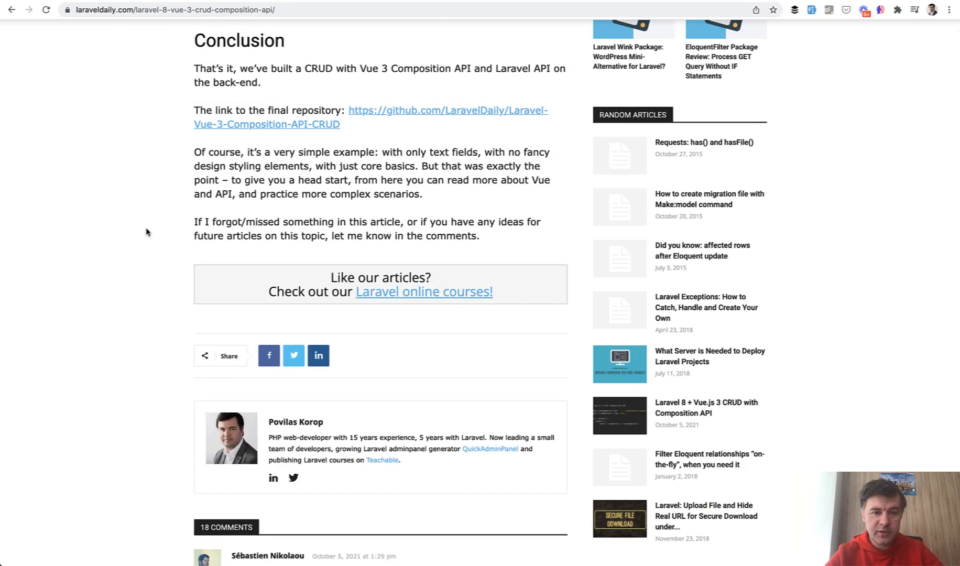